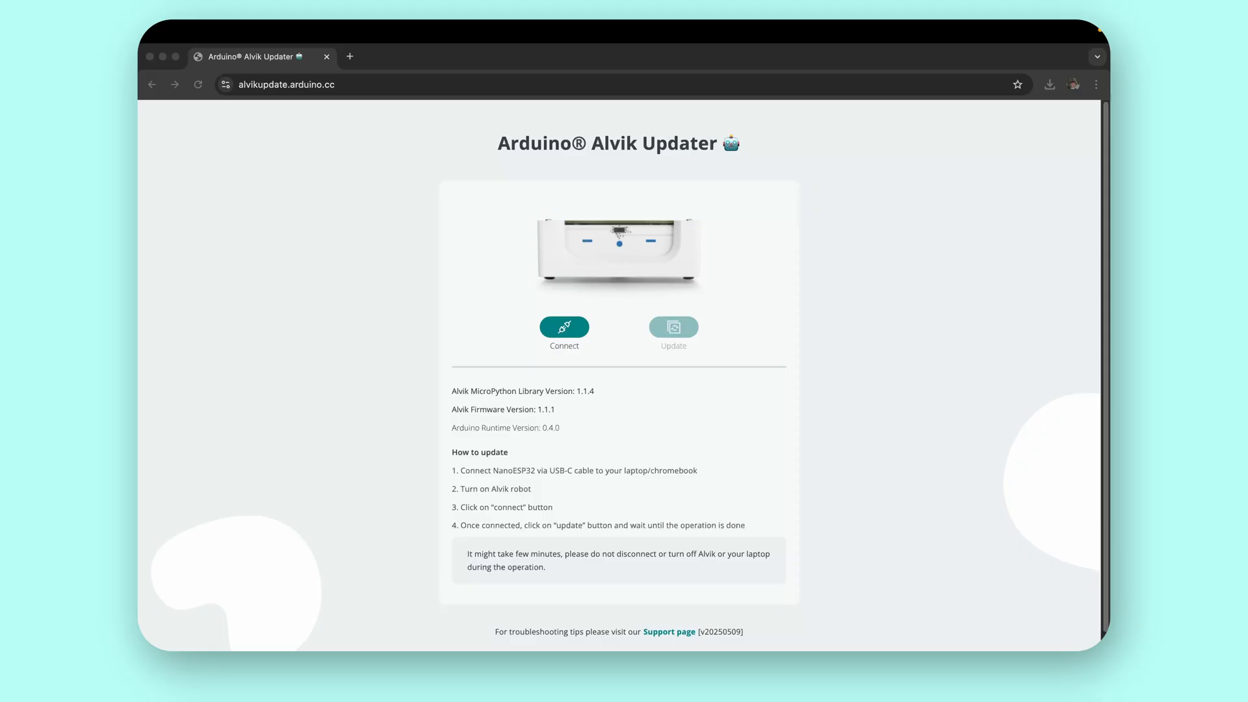
mouse_move(328, 104)
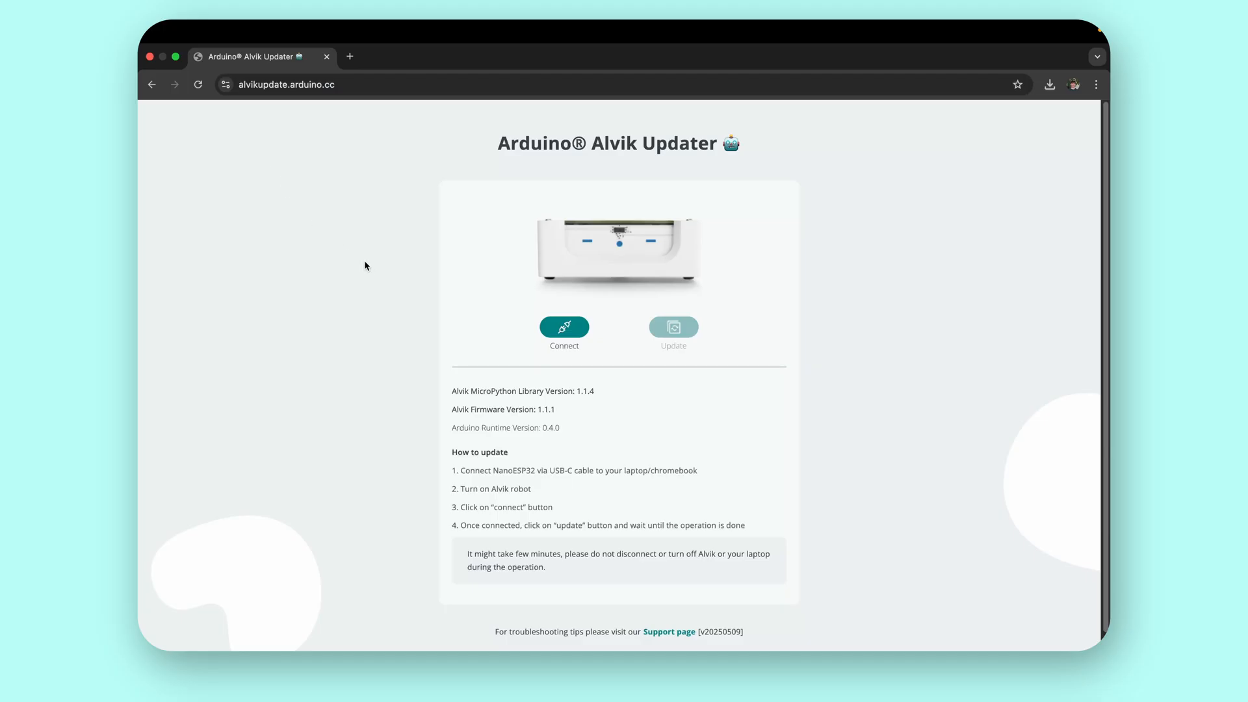
mouse_move(563, 327)
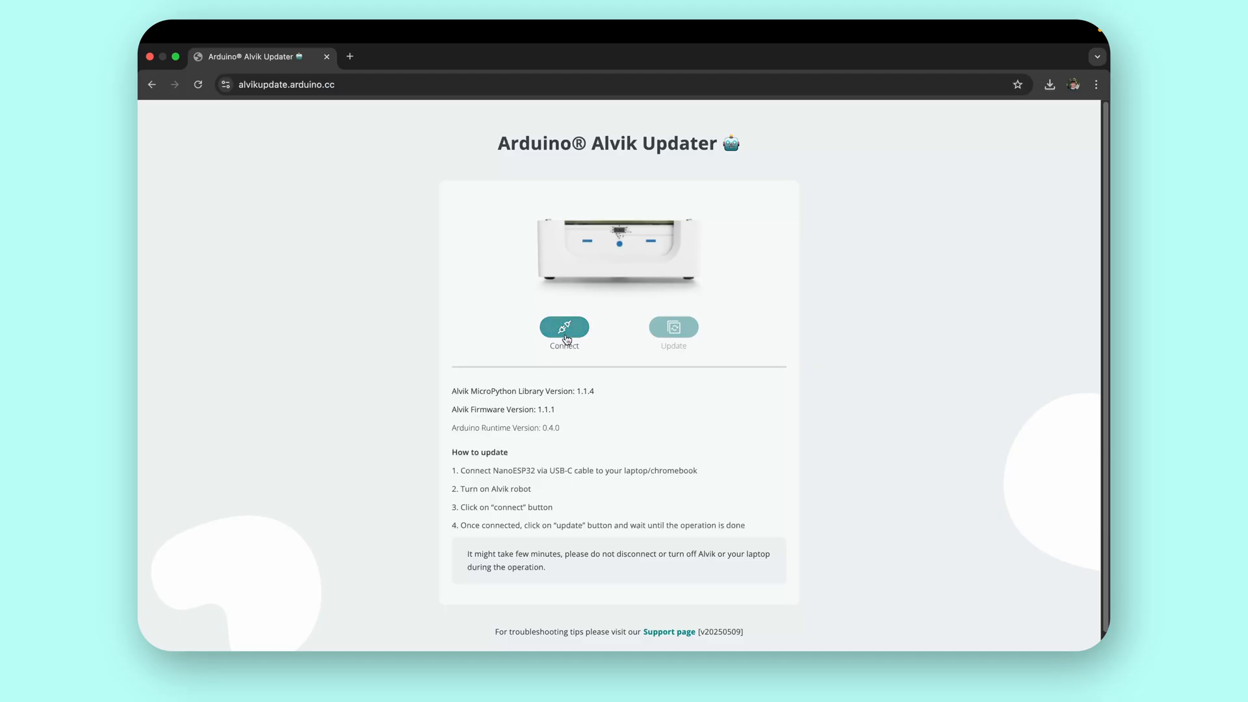
Step: Request a serial connection and choose the Nano ESP32 (cu.usbmodem1234561) port
click(562, 327)
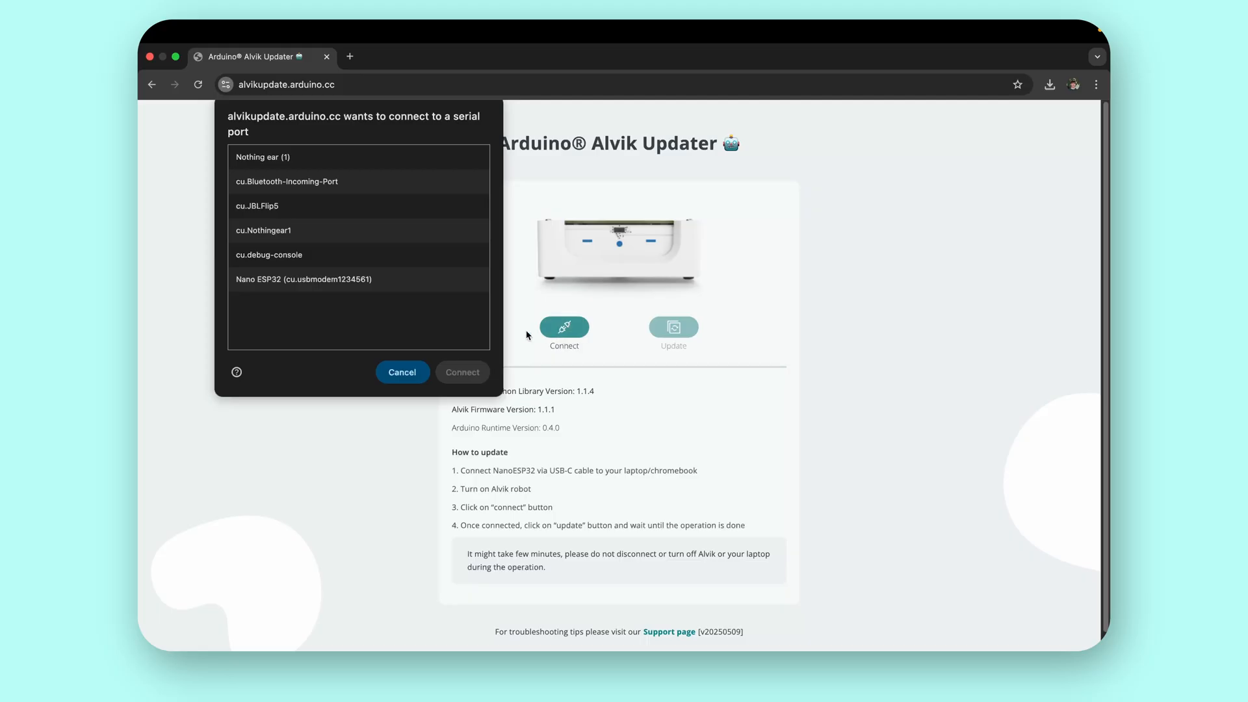
mouse_move(413, 328)
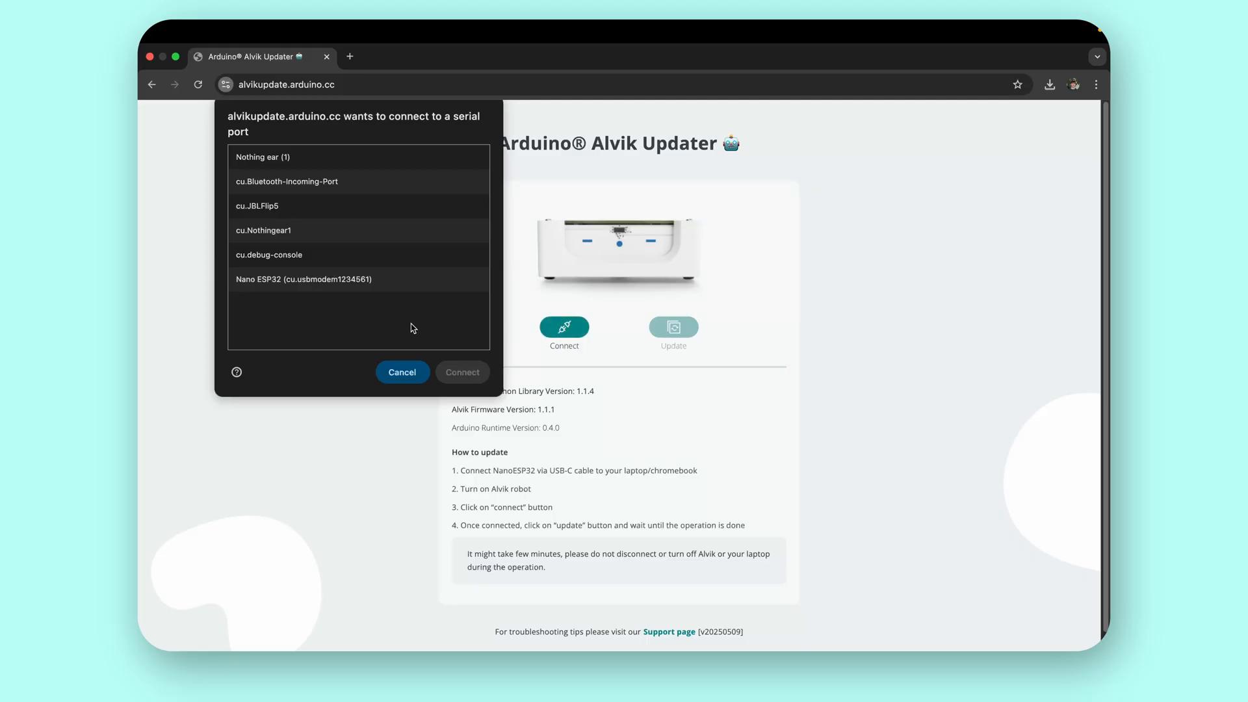
click(304, 280)
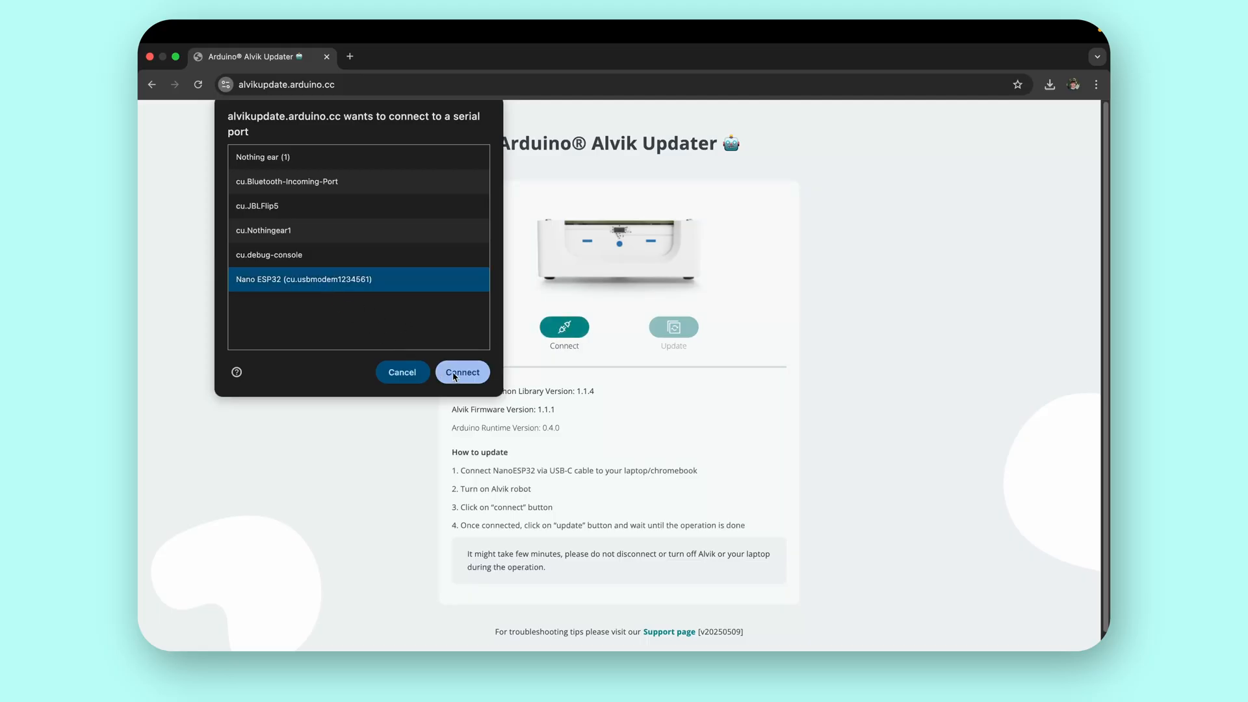
Step: Confirm the Nano ESP32 connection and start the Alvik firmware update upload
click(461, 372)
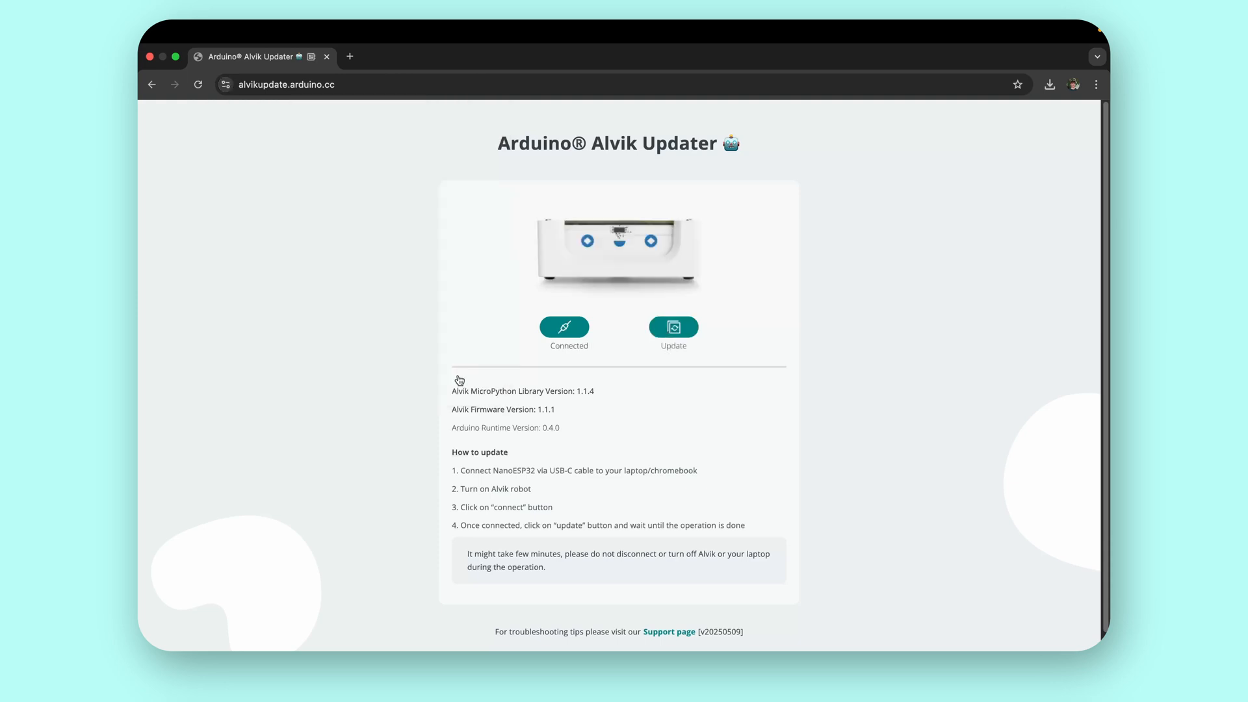
click(563, 326)
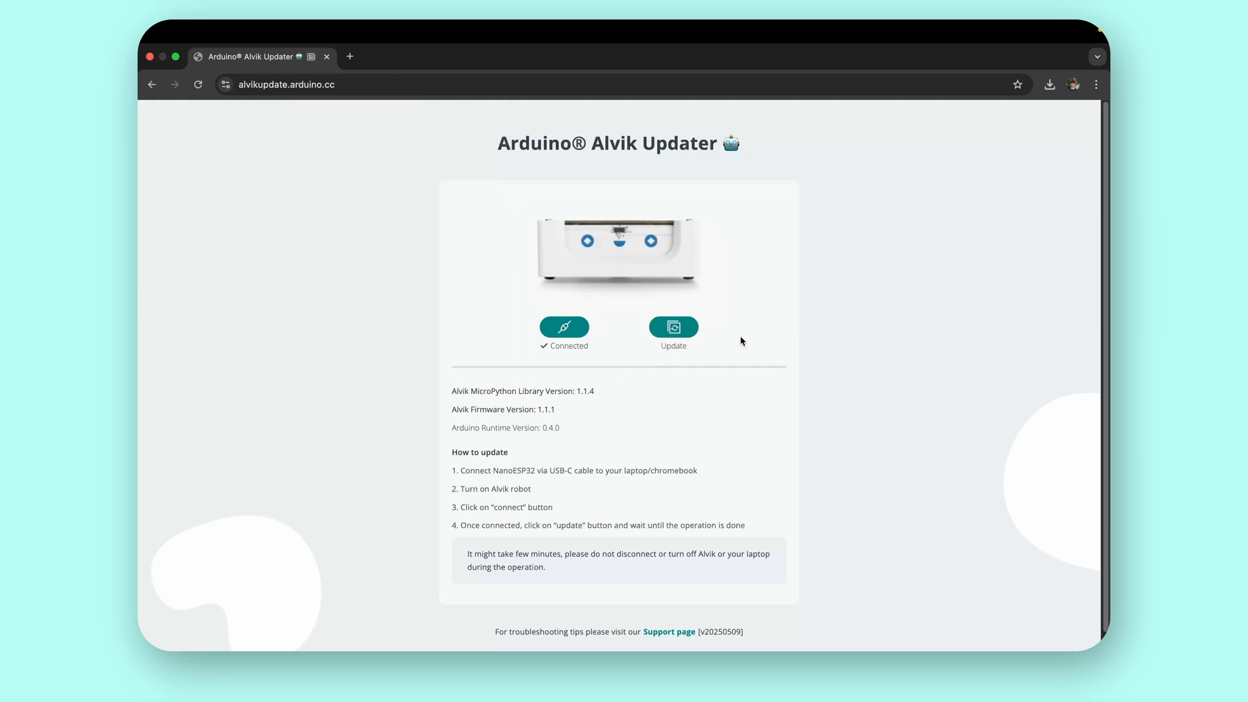
click(672, 328)
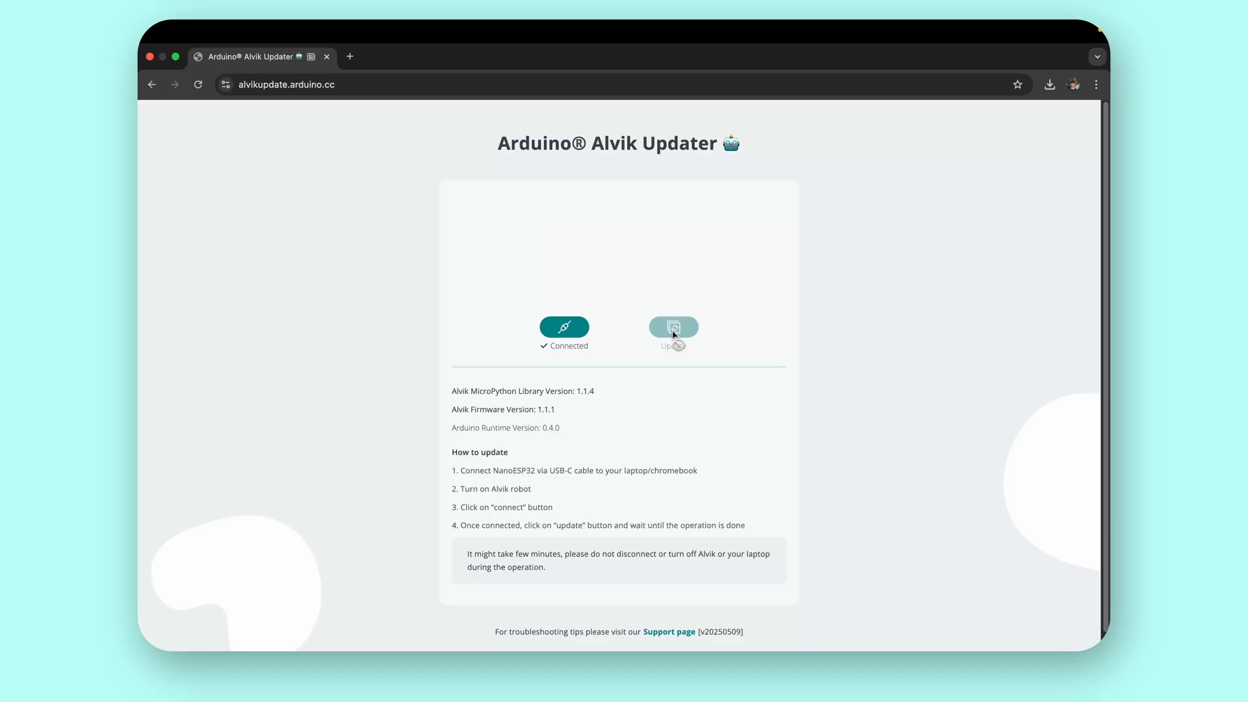
click(672, 326)
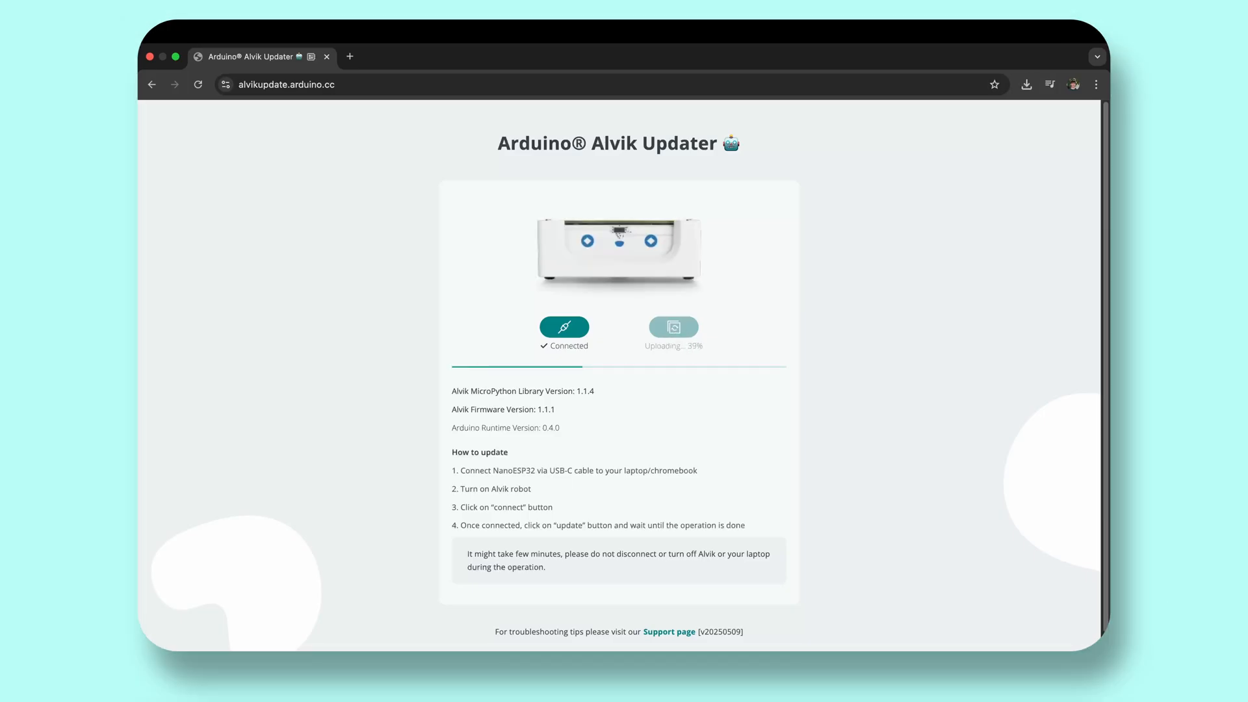